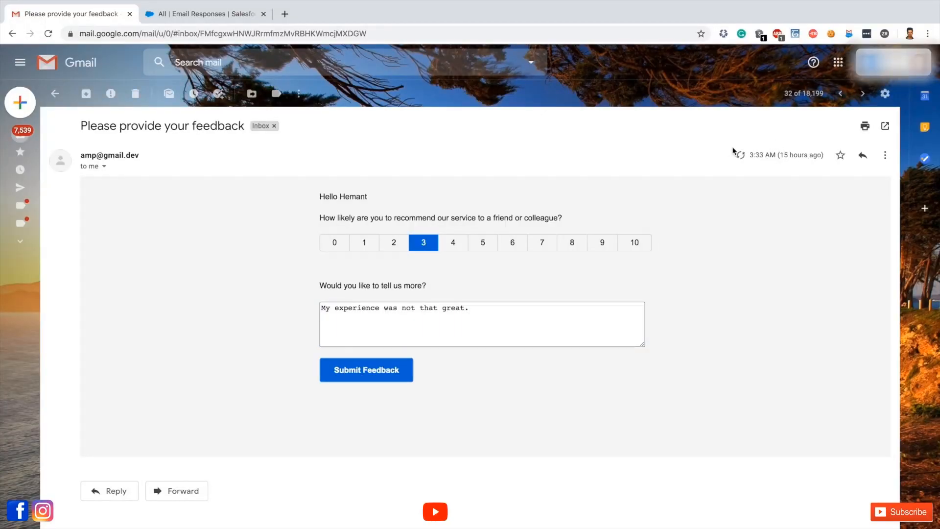
Step: Rate 9 in the IndiGo survey email, then view the Amazon.in survey email
{"action": "left_click", "coordinate": [365, 369]}
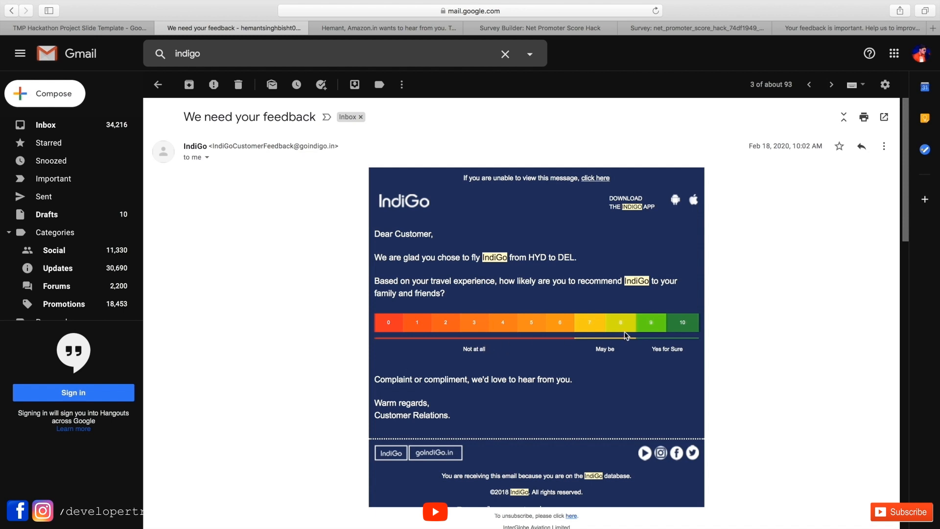
{"action": "mouse_move", "coordinate": [651, 328]}
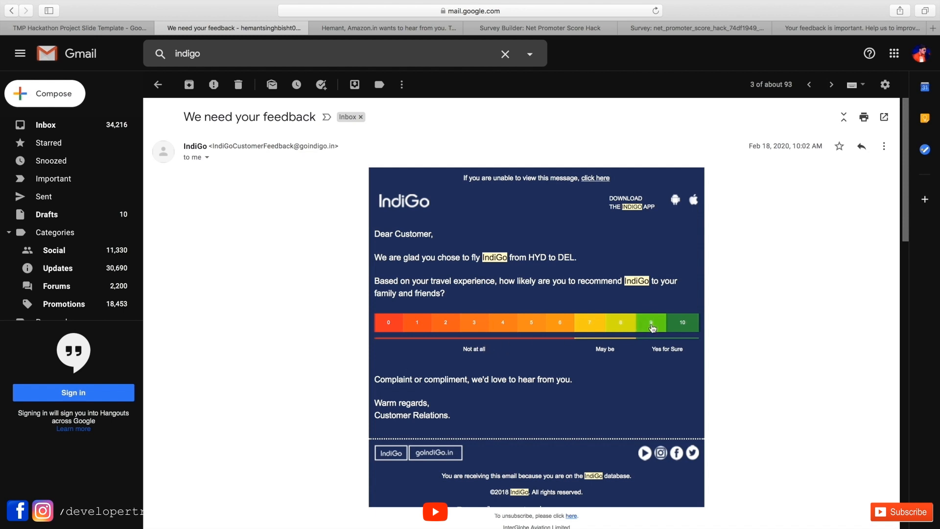
{"action": "left_click", "coordinate": [651, 322]}
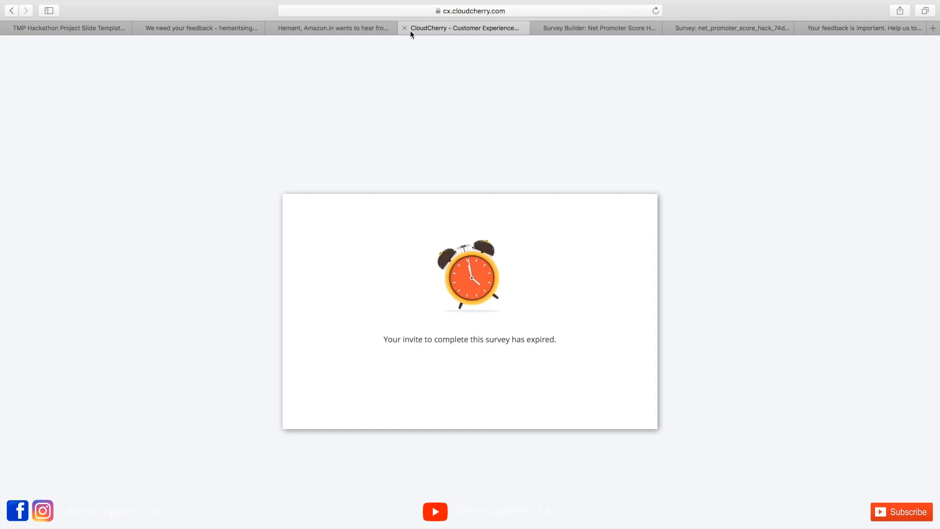
{"action": "left_click", "coordinate": [333, 27]}
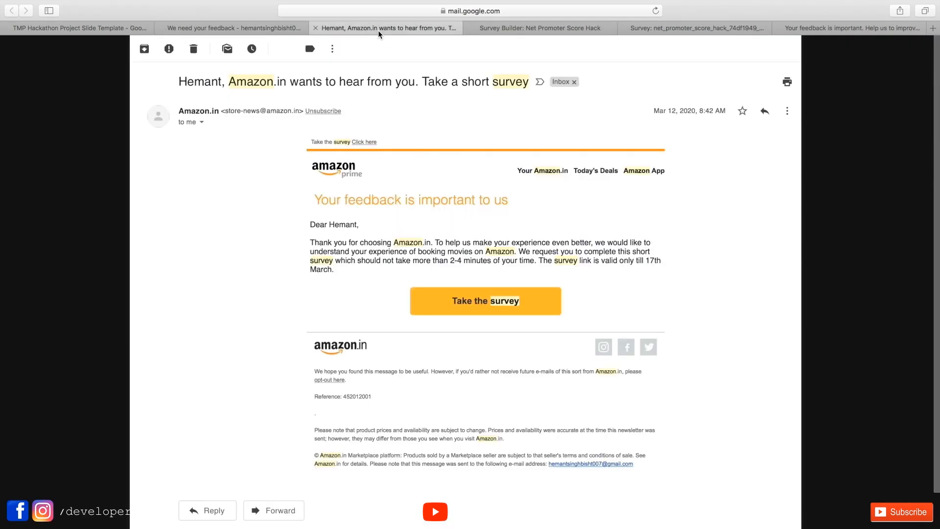
{"action": "mouse_move", "coordinate": [372, 310]}
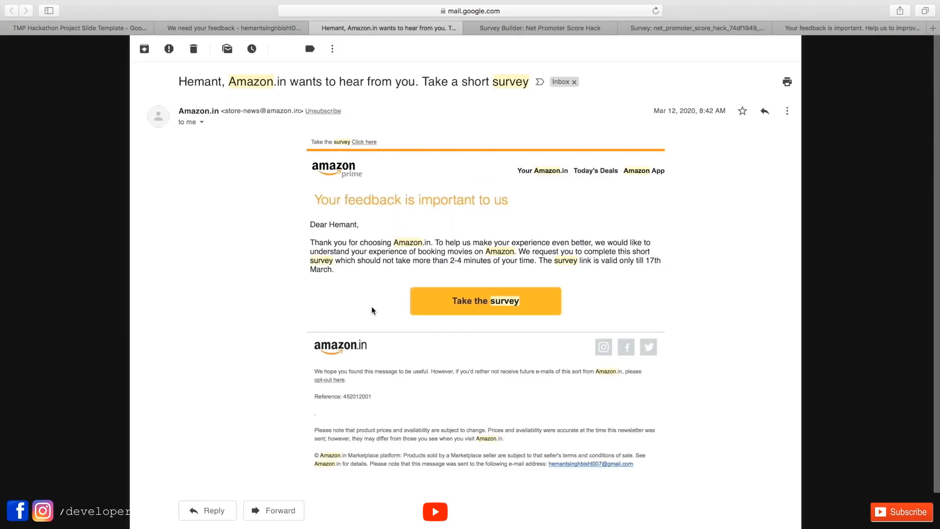
{"action": "mouse_move", "coordinate": [473, 304]}
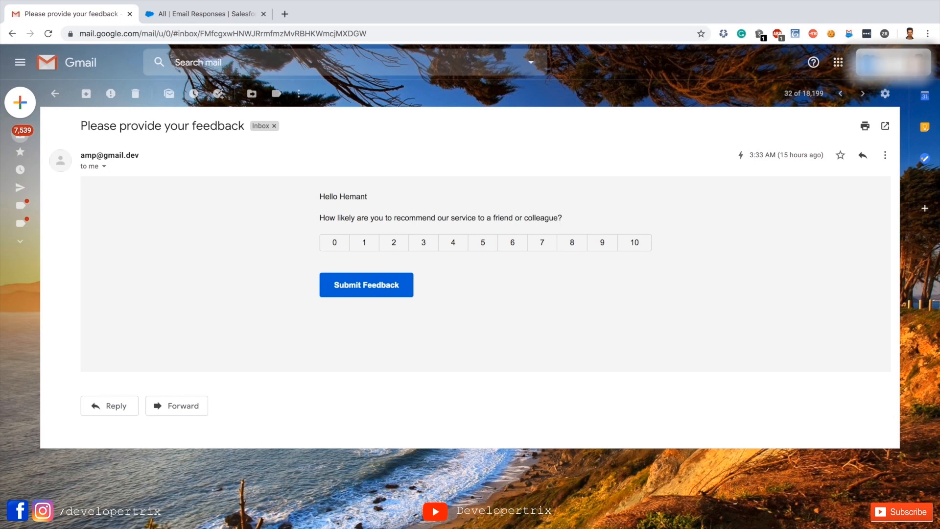
Step: Show the Salesforce Email Responses list with its score-10 response
{"action": "left_click", "coordinate": [204, 13]}
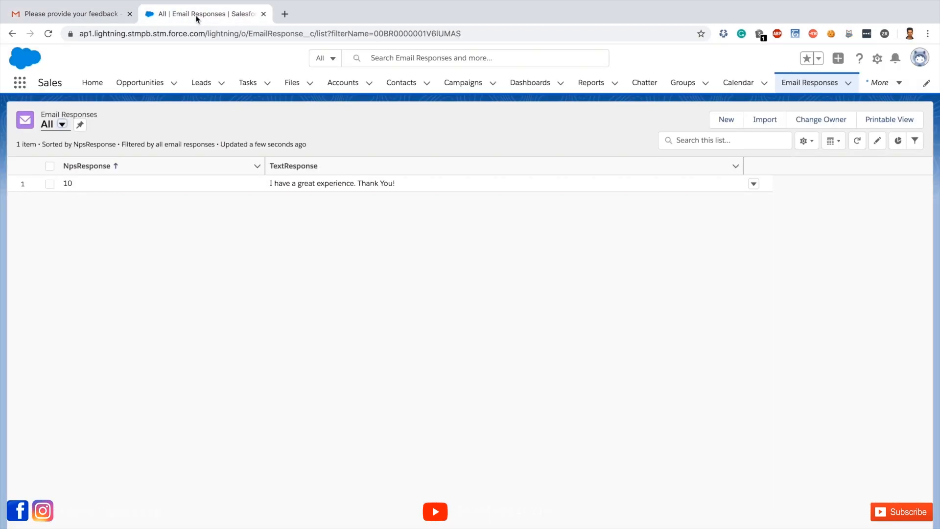
{"action": "mouse_move", "coordinate": [451, 215]}
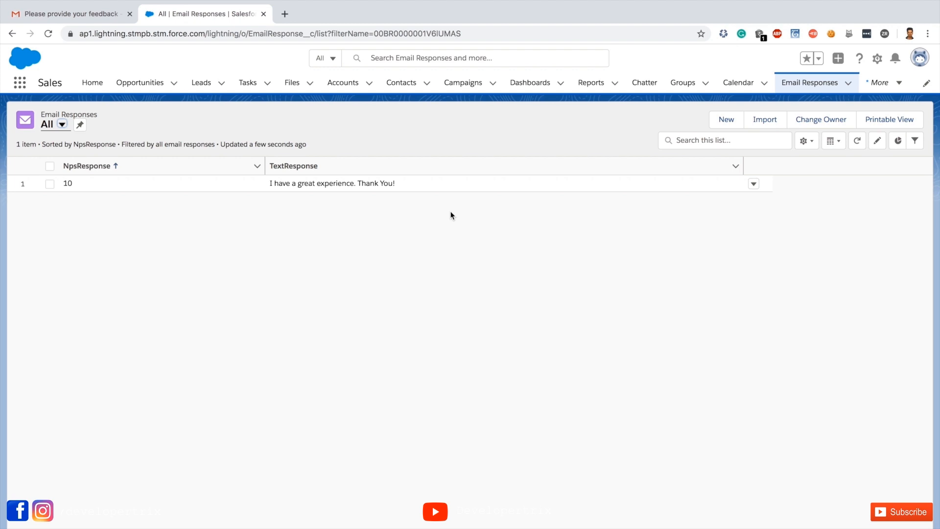
{"action": "mouse_move", "coordinate": [650, 208]}
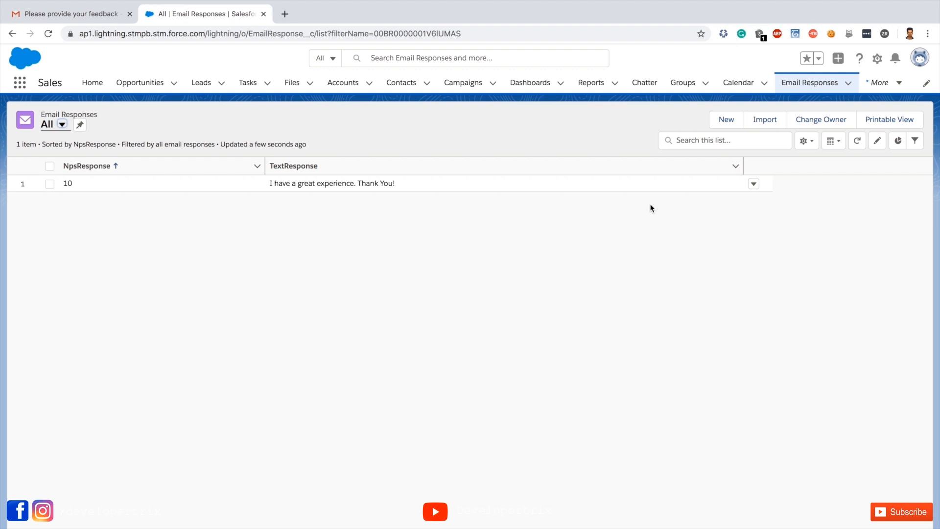
{"action": "left_click", "coordinate": [856, 140]}
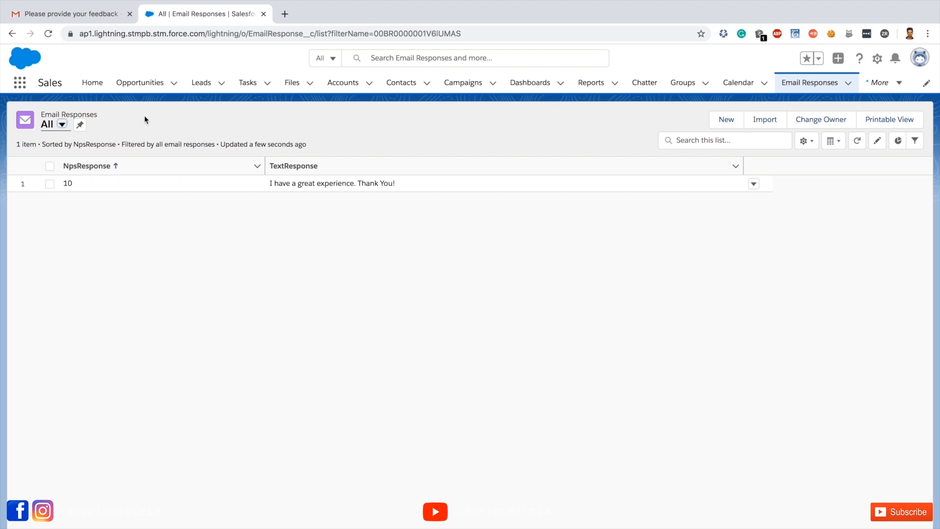
Step: Submit the Gmail survey with score 3 and comment "My experience was not that great."
{"action": "left_click", "coordinate": [69, 14]}
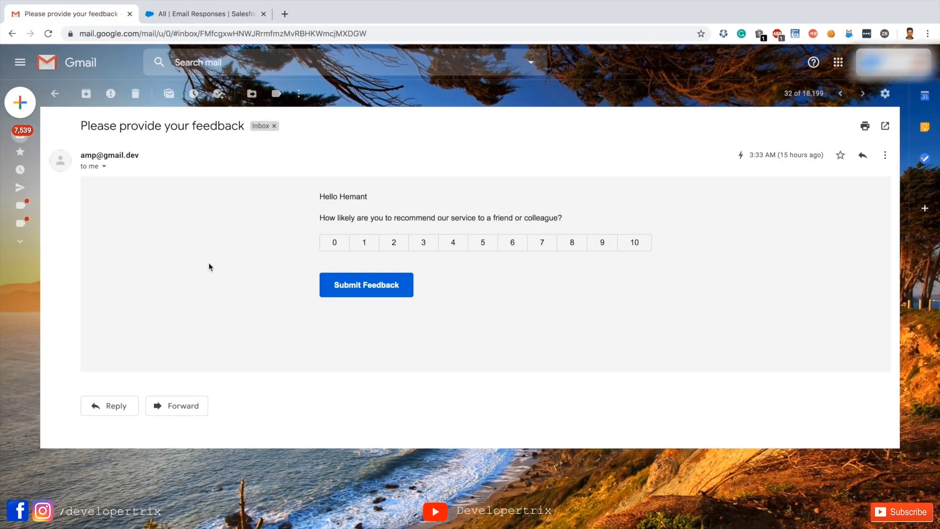
{"action": "mouse_move", "coordinate": [520, 314]}
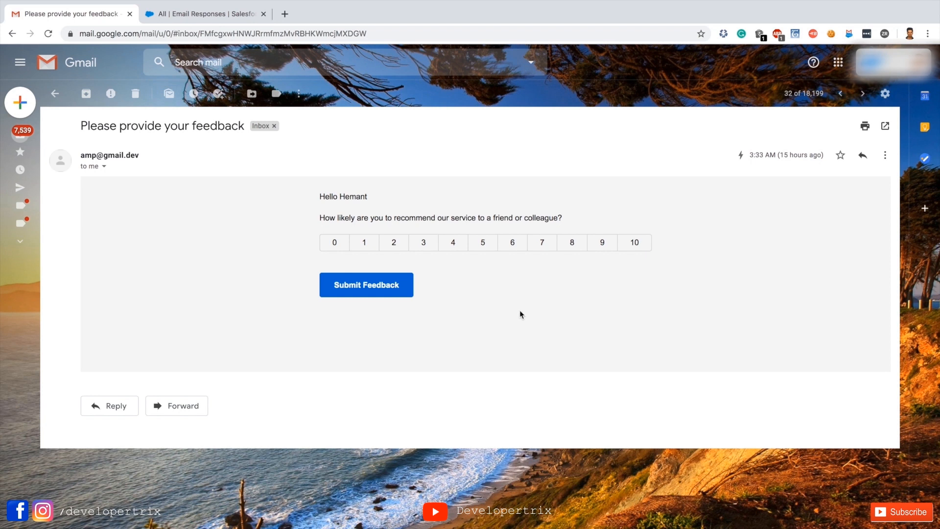
{"action": "mouse_move", "coordinate": [458, 271]}
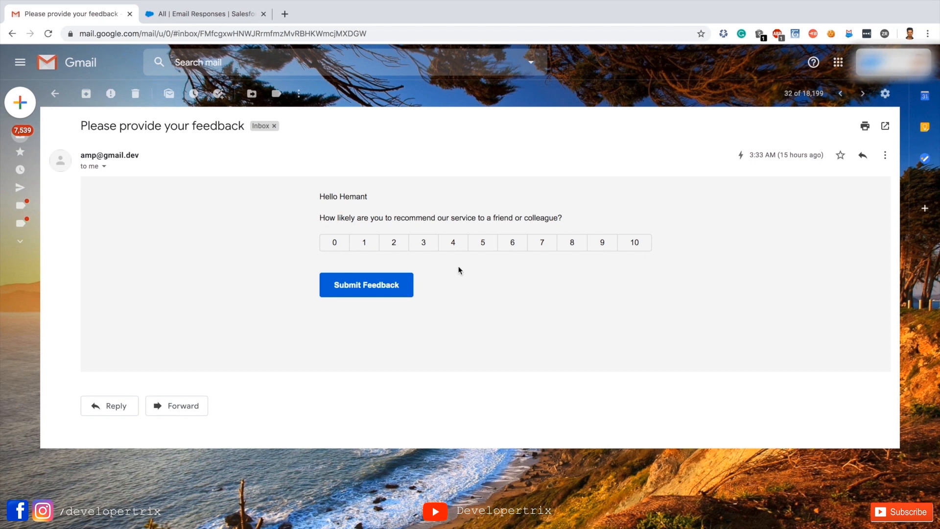
{"action": "left_click", "coordinate": [423, 243]}
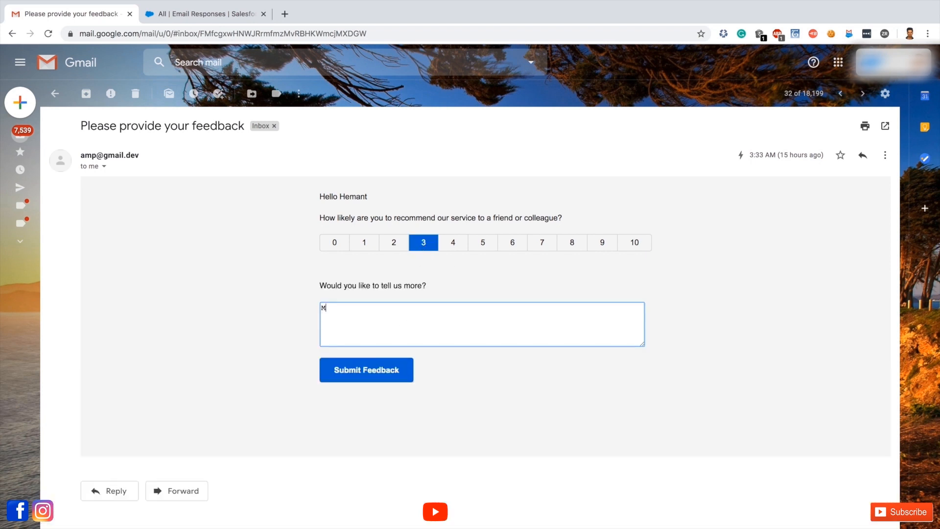
{"action": "type", "text": "y experience was not that great."}
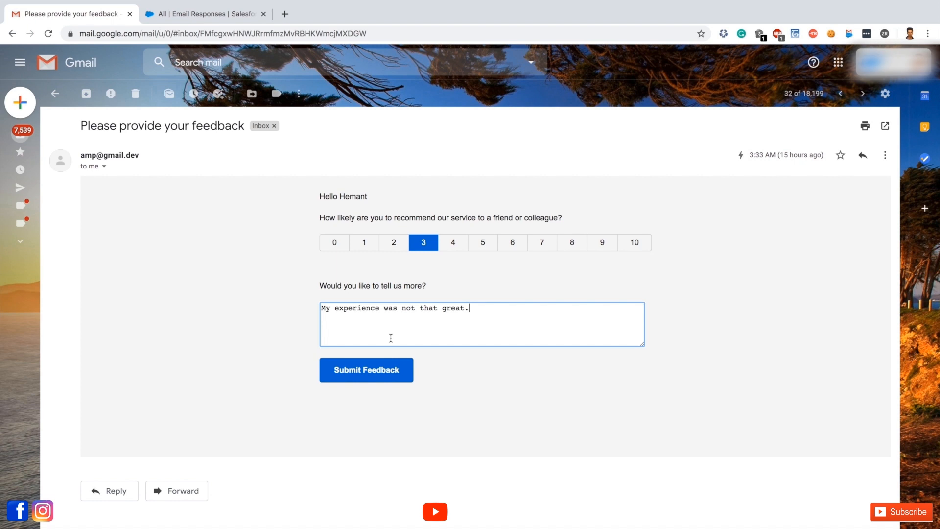
{"action": "mouse_move", "coordinate": [366, 460]}
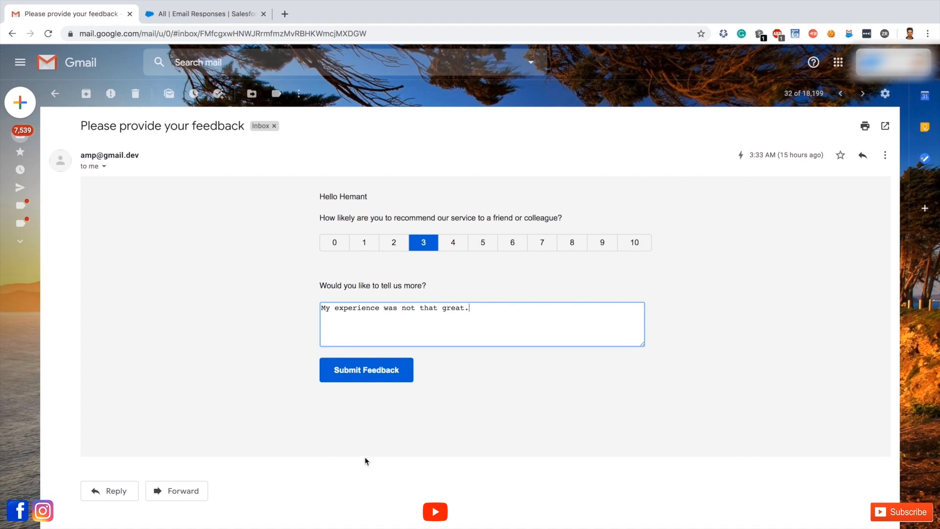
{"action": "mouse_move", "coordinate": [771, 194]}
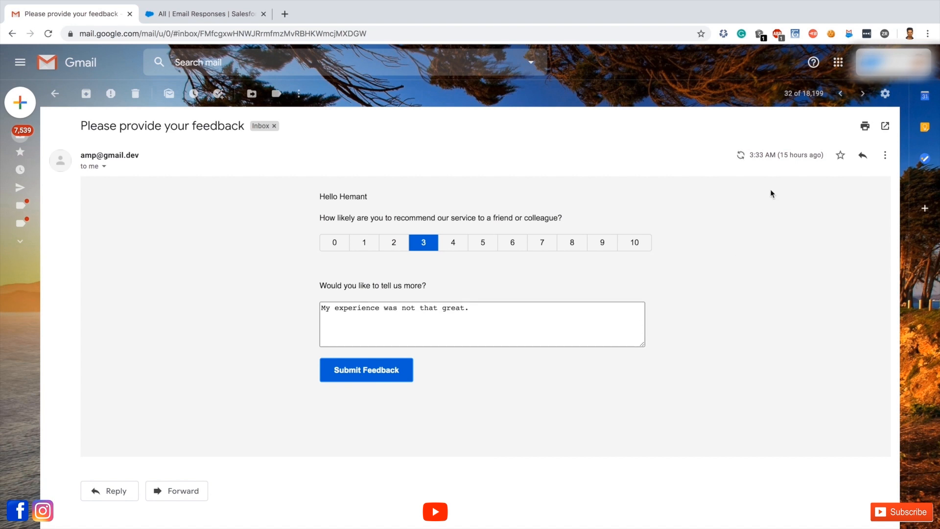
{"action": "left_click", "coordinate": [365, 369]}
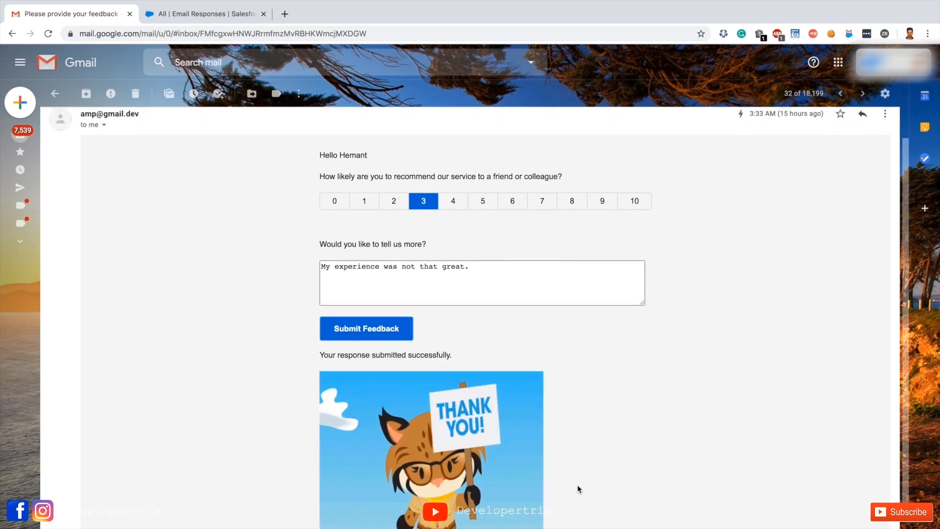
{"action": "scroll", "scroll_direction": "up", "scroll_amount": 3}
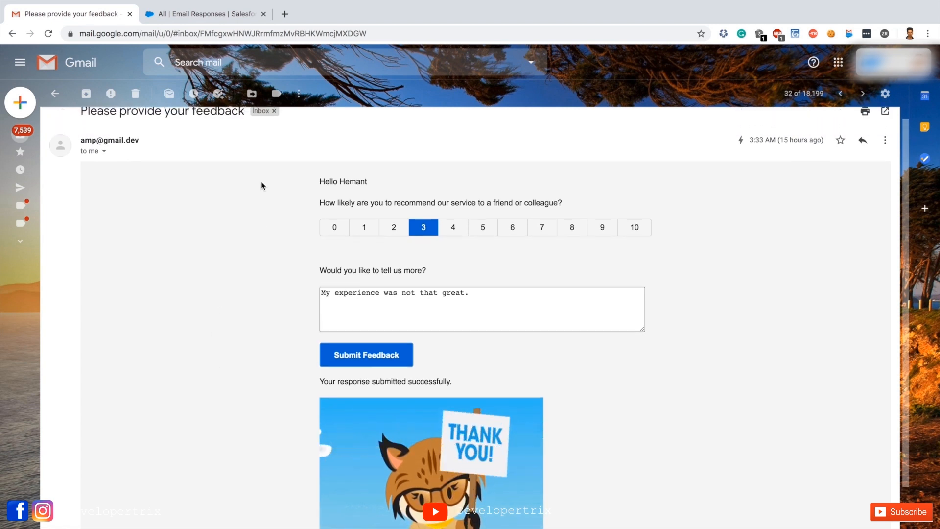
Step: Refresh Email Responses to show the score-3 record, then return to the Gmail survey
{"action": "left_click", "coordinate": [204, 13]}
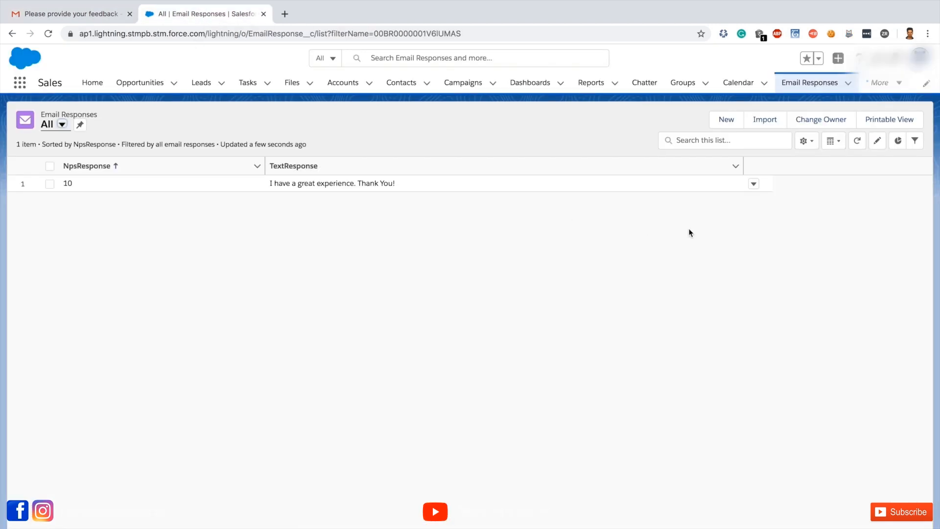
{"action": "left_click", "coordinate": [857, 140]}
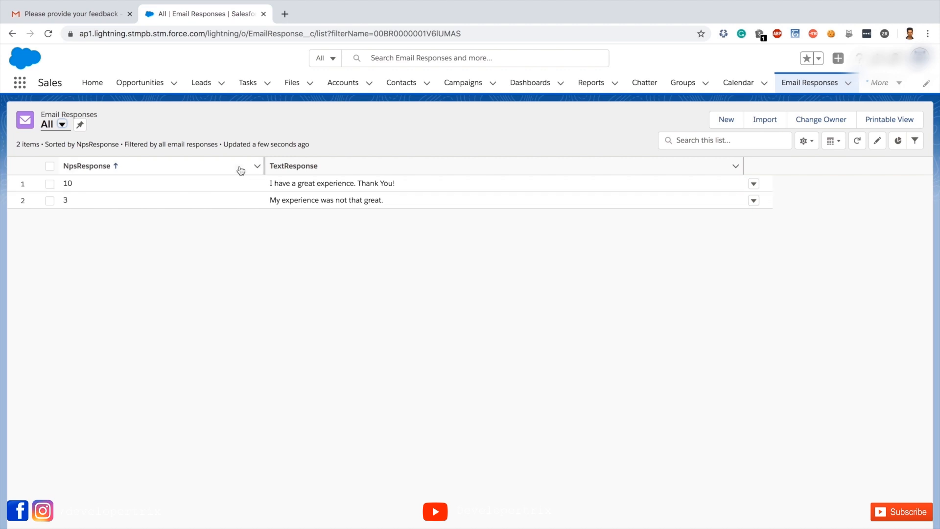
{"action": "mouse_move", "coordinate": [151, 53]}
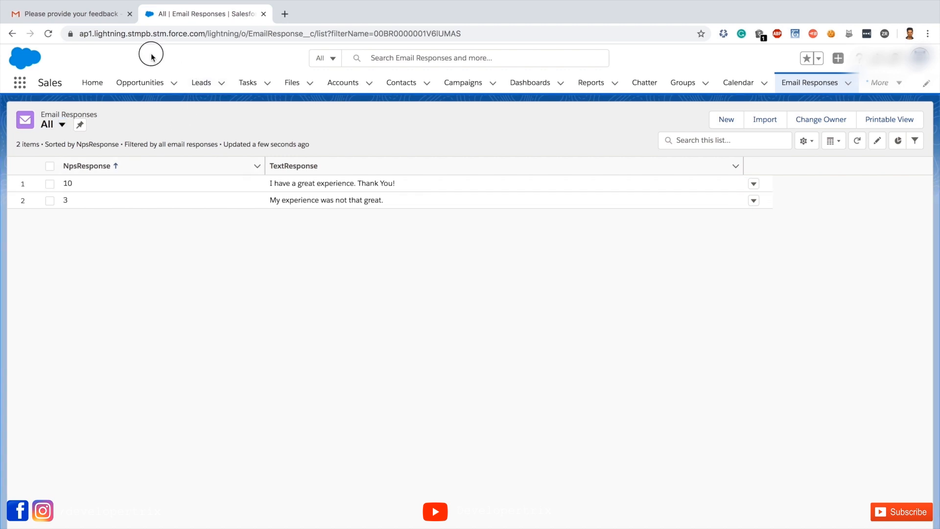
{"action": "left_click", "coordinate": [69, 13]}
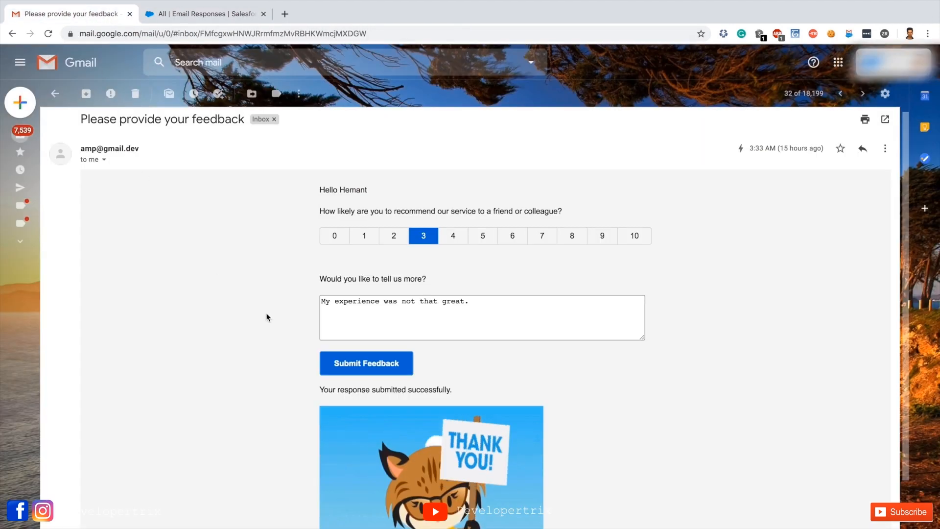
{"action": "mouse_move", "coordinate": [259, 334]}
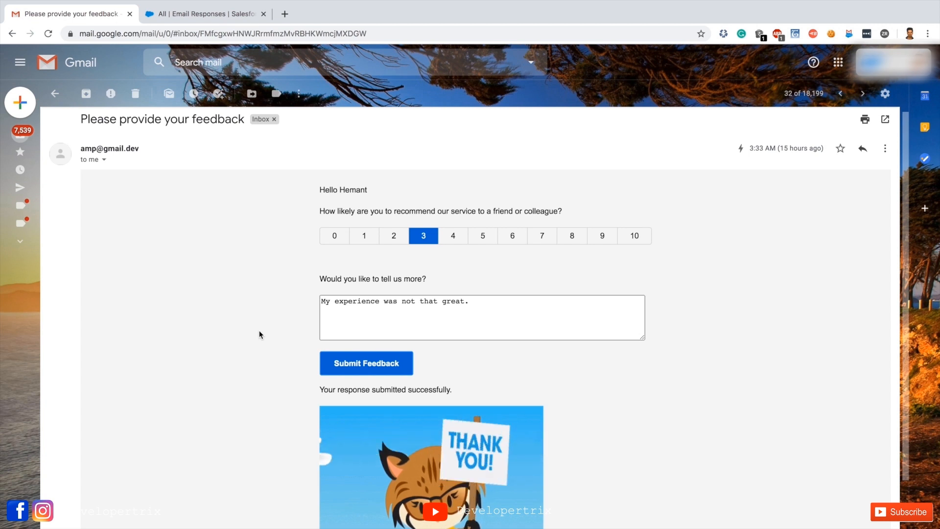